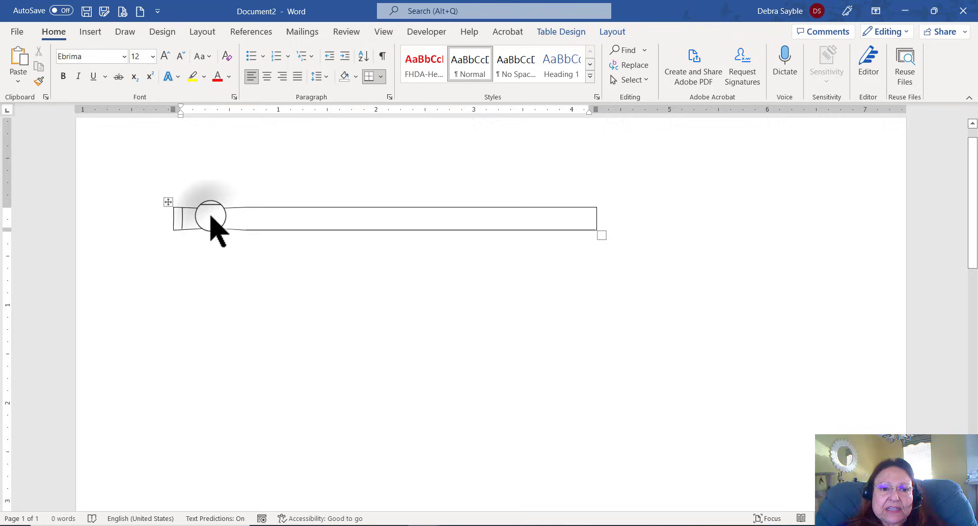
Place the insertion point inside the empty one-cell table.
left_click(208, 218)
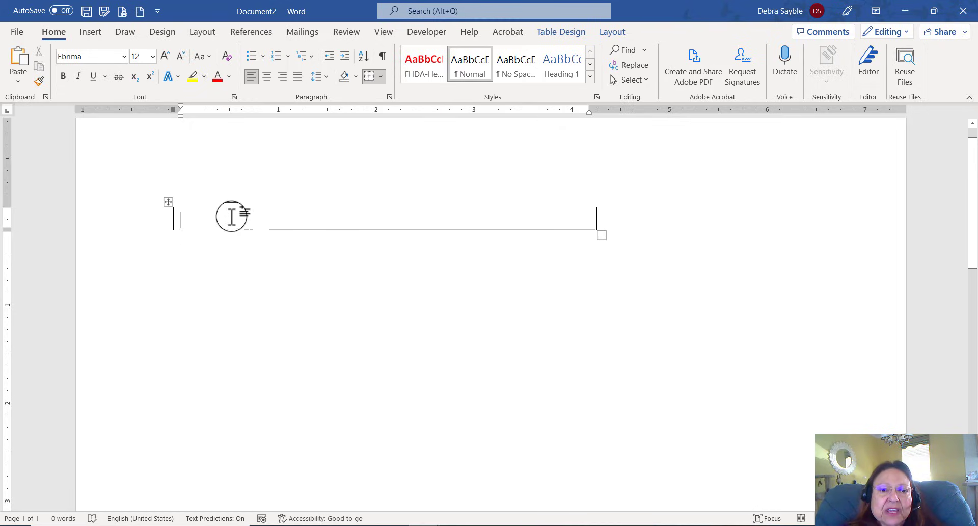
mouse_move(249, 220)
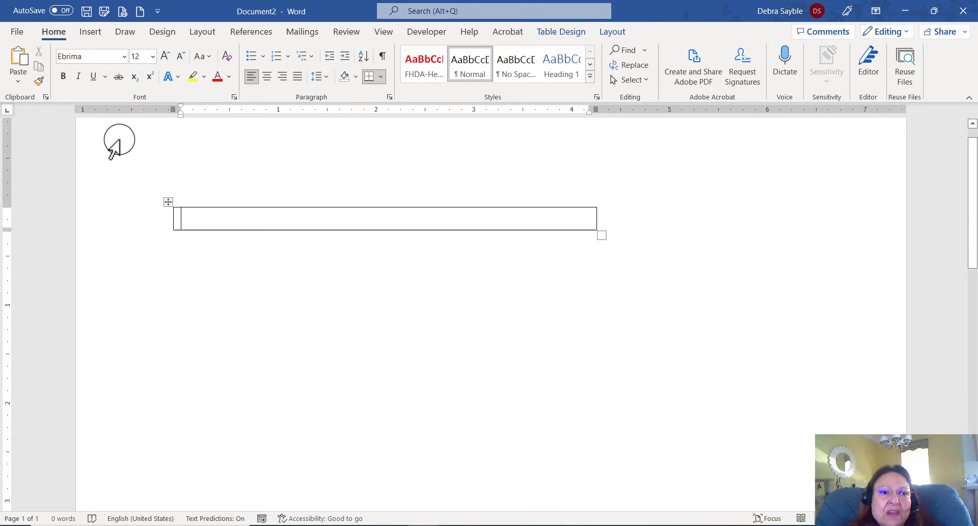
mouse_move(272, 115)
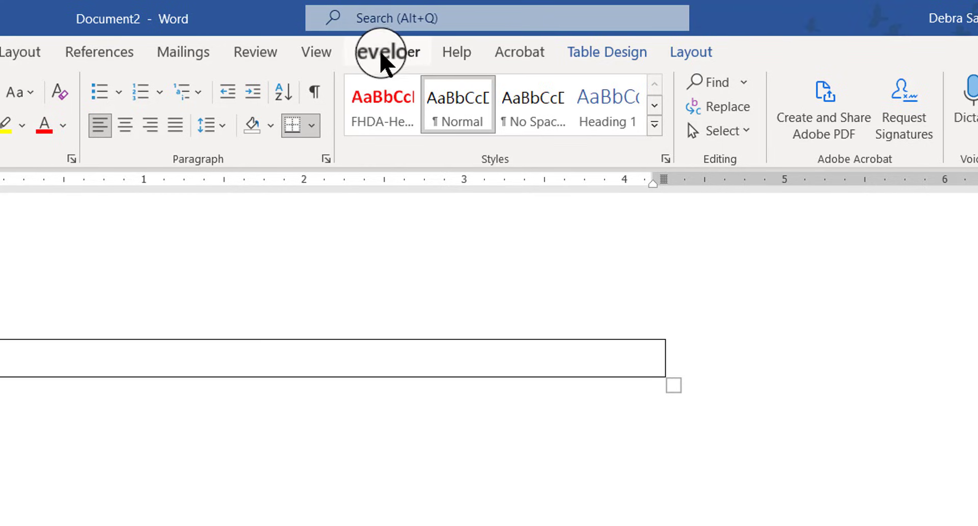
Show the Developer ribbon with its Controls group.
left_click(385, 51)
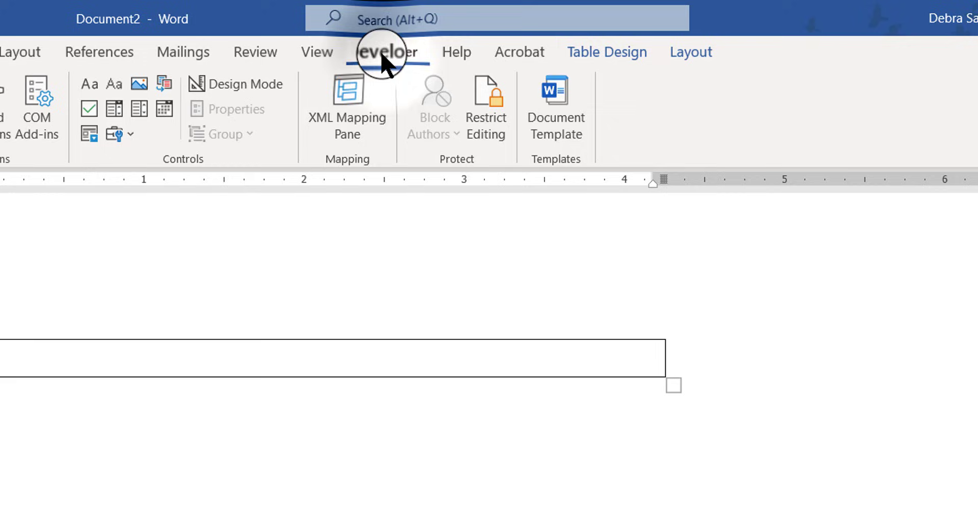
left_click(387, 52)
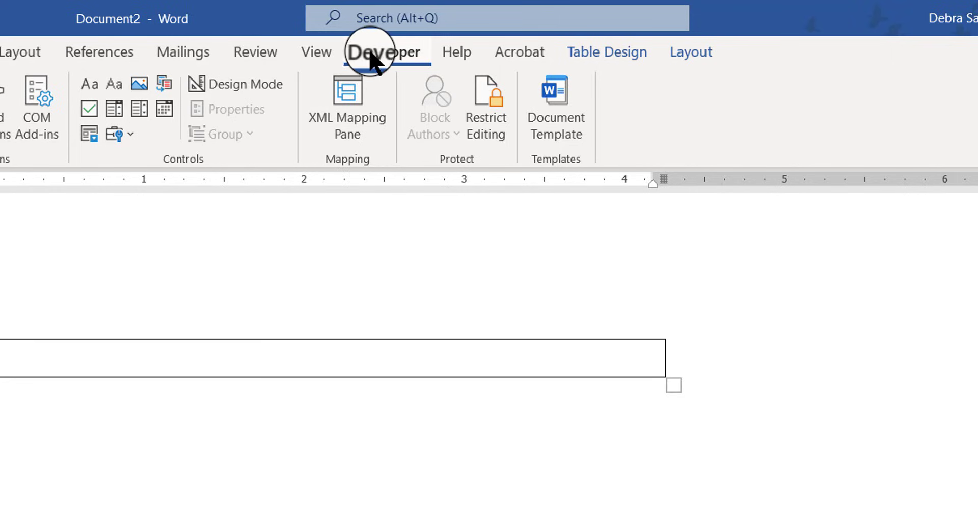
left_click(387, 51)
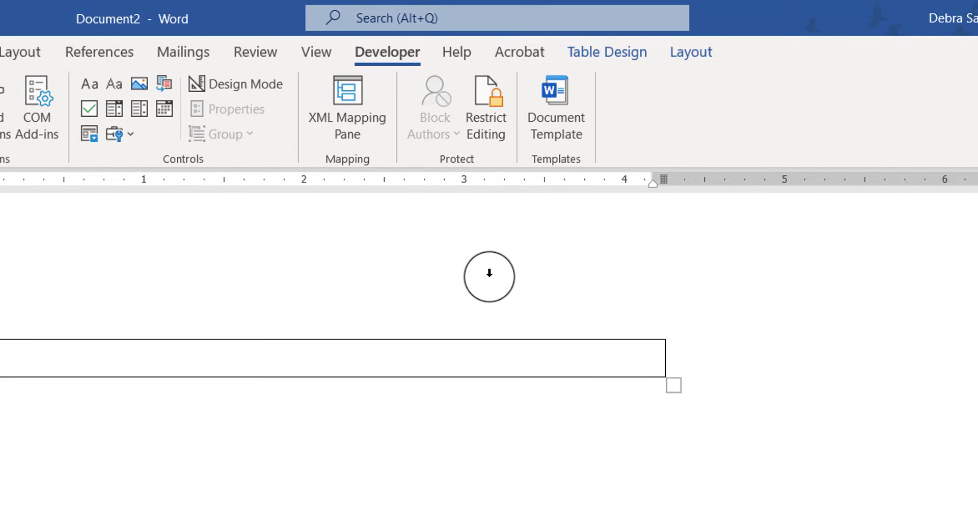
mouse_move(366, 263)
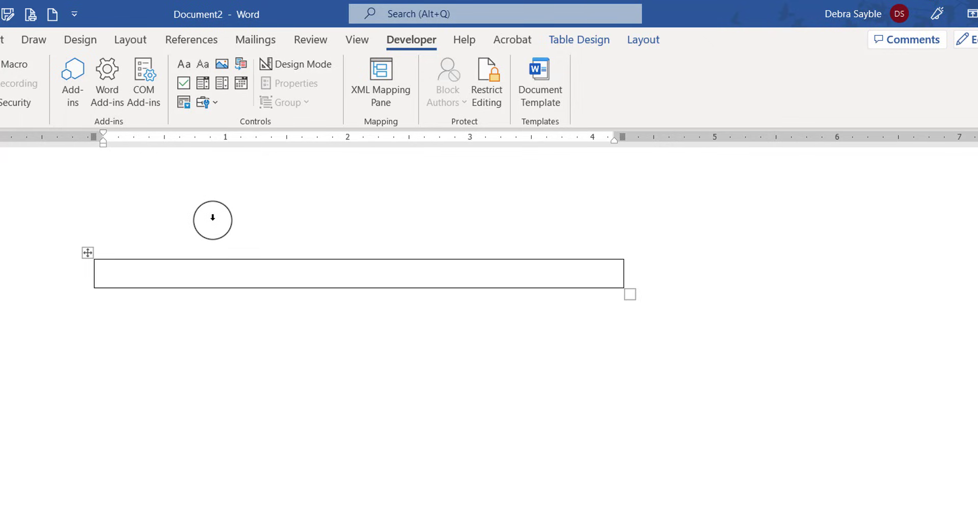
mouse_move(184, 63)
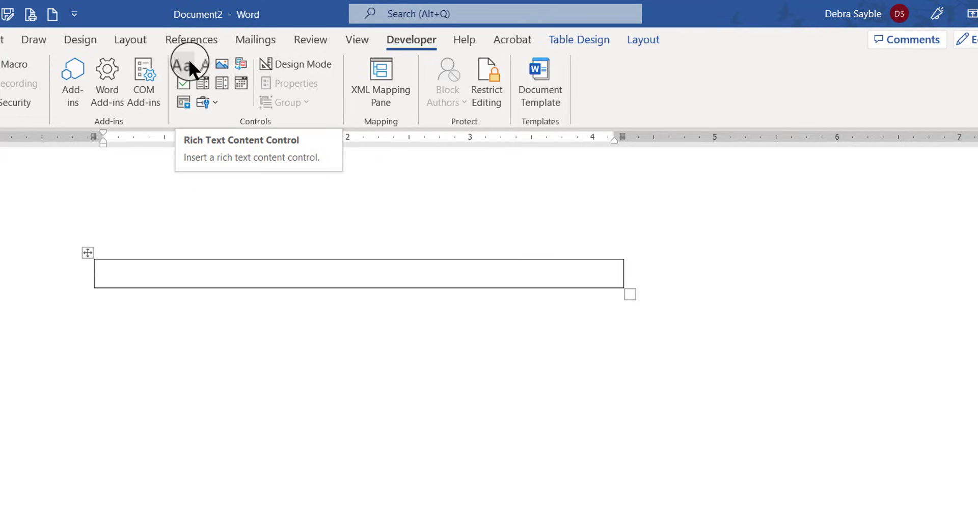
mouse_move(204, 64)
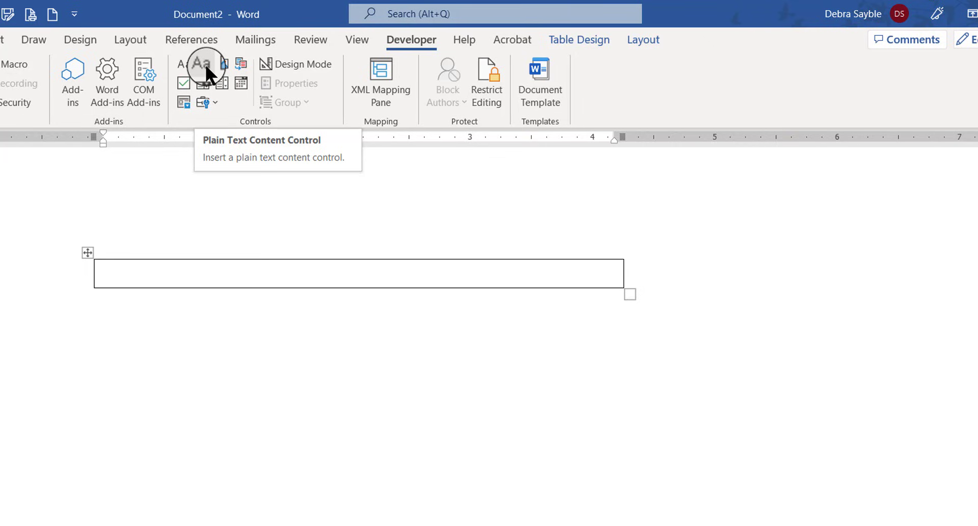
mouse_move(184, 65)
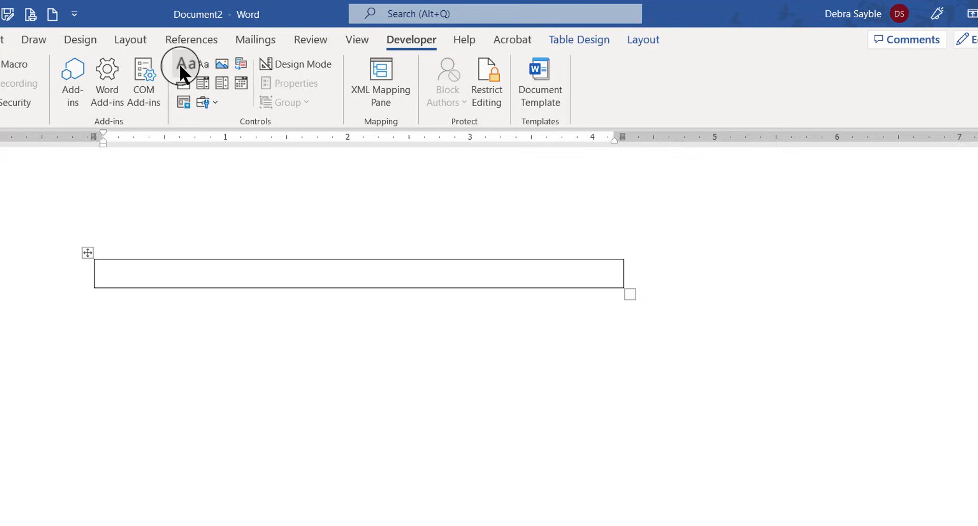
mouse_move(184, 63)
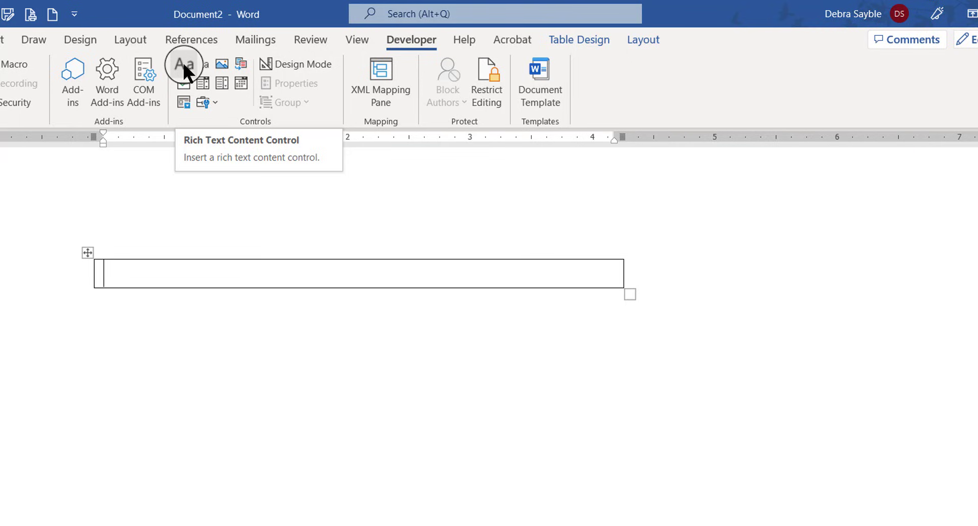
Insert a Rich Text Content Control into the table cell.
left_click(184, 64)
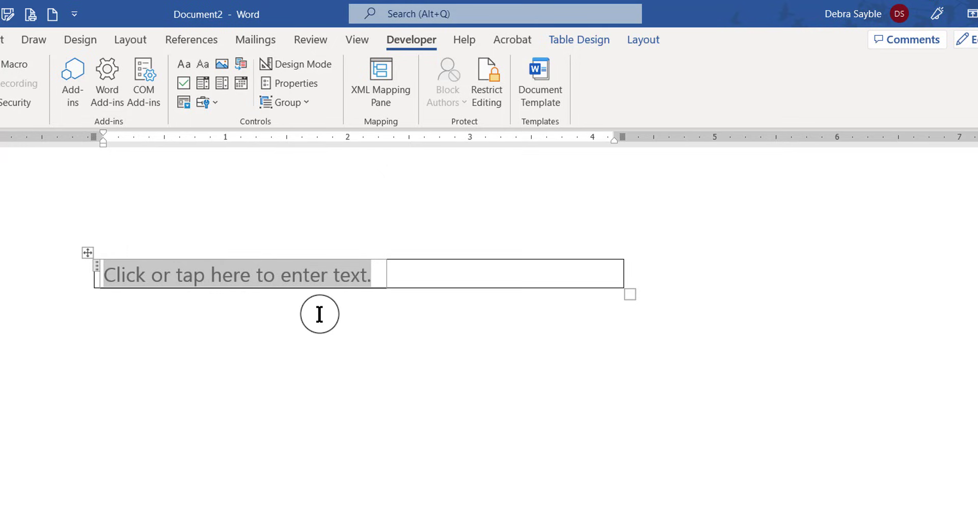
left_click(127, 274)
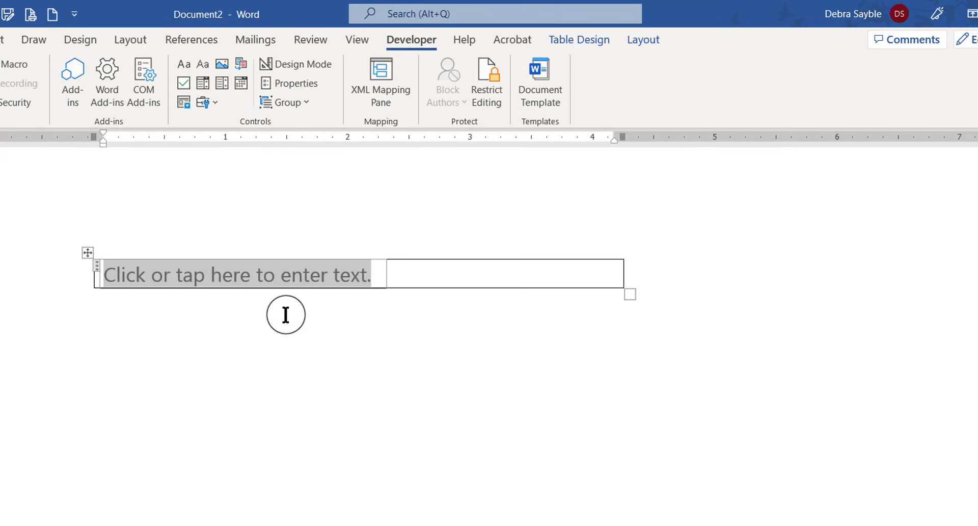
mouse_move(264, 283)
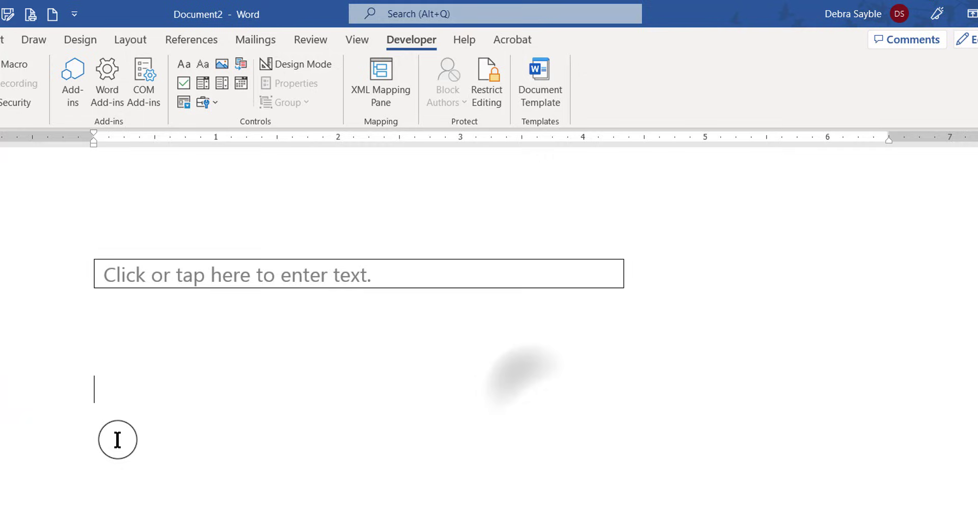
left_click(152, 274)
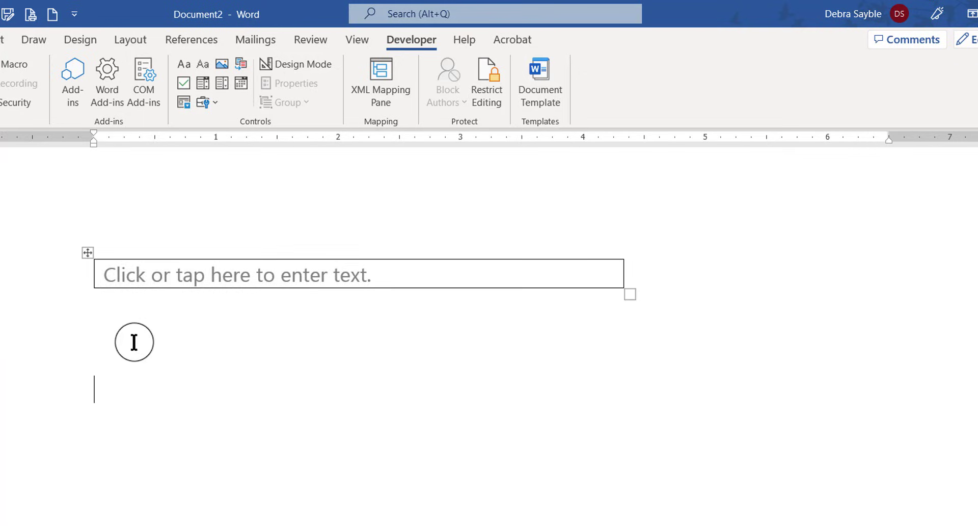
left_click(238, 275)
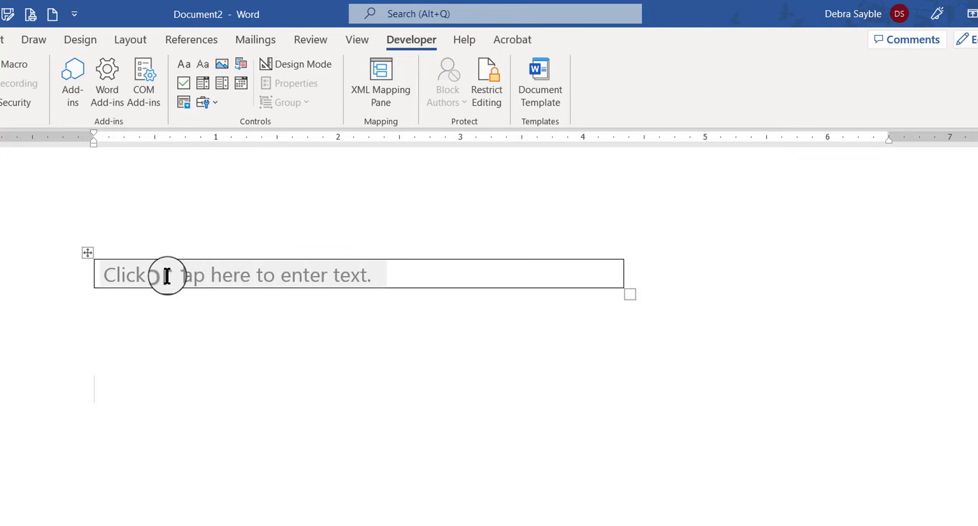
left_click(168, 275)
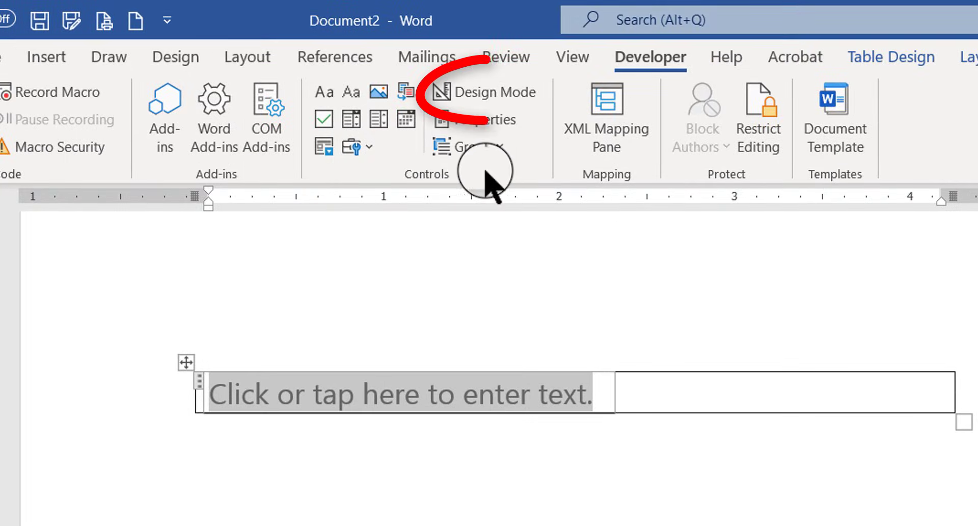
mouse_move(512, 98)
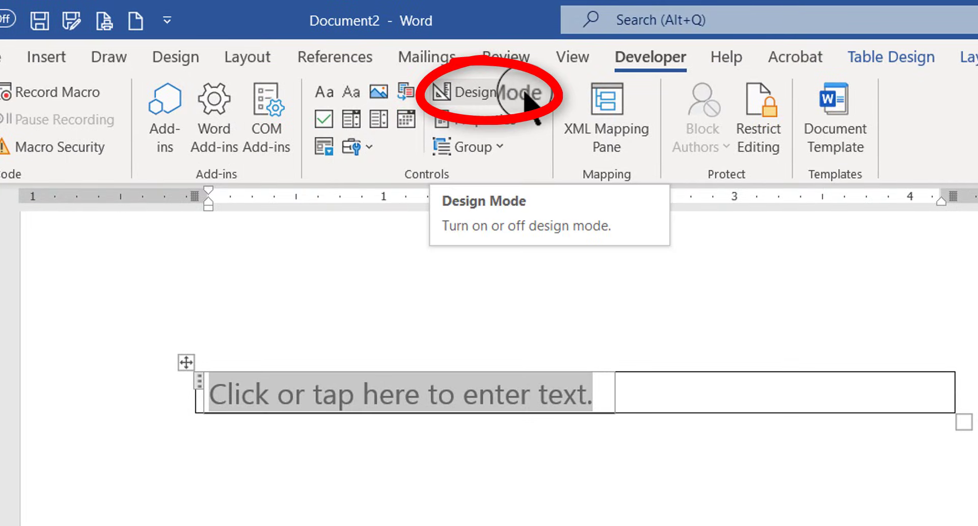
left_click(483, 92)
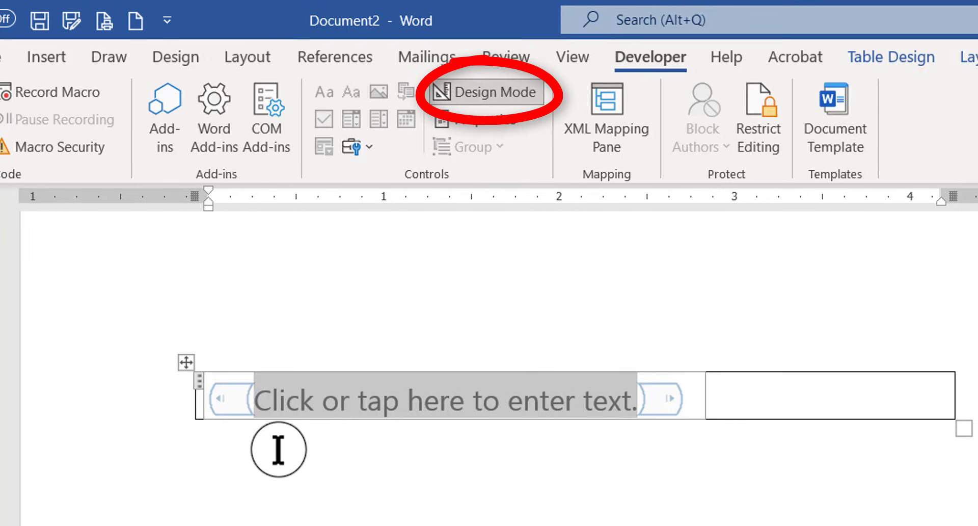
left_click(485, 92)
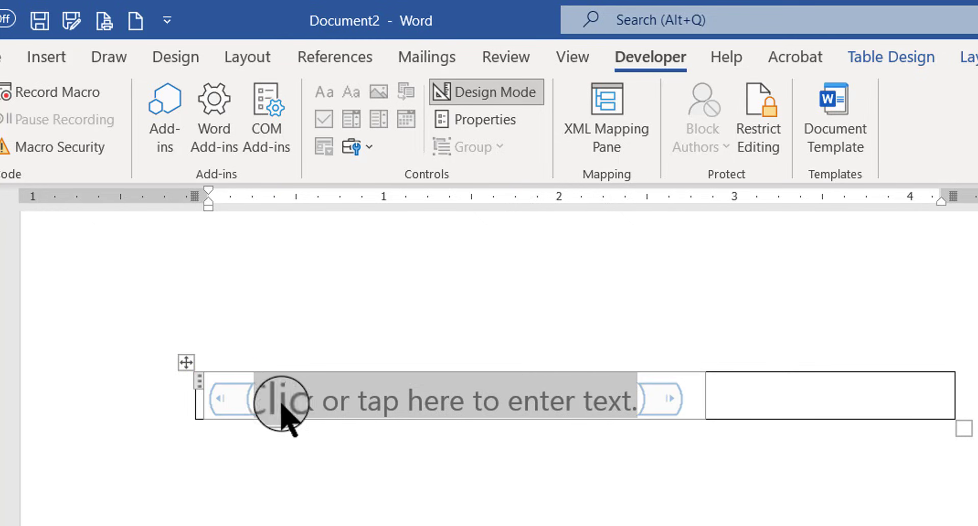
mouse_move(504, 475)
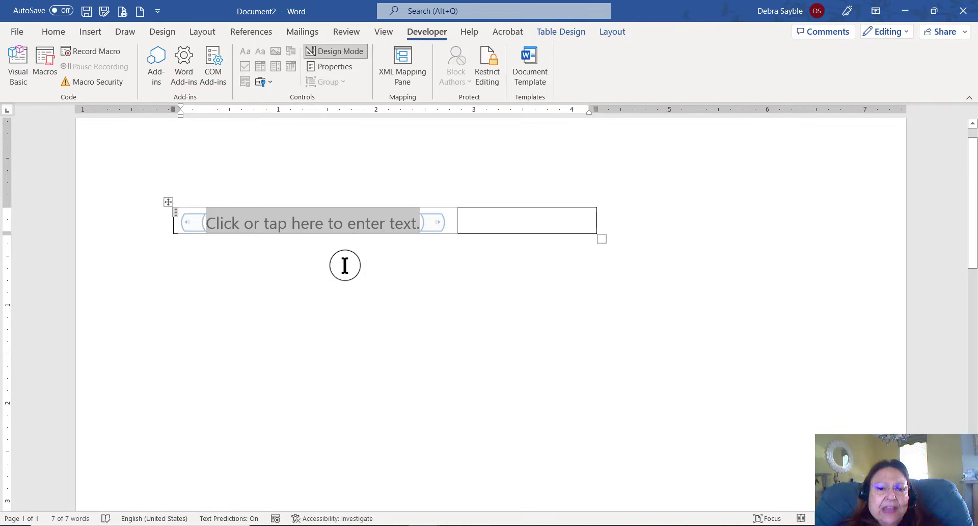
mouse_move(267, 242)
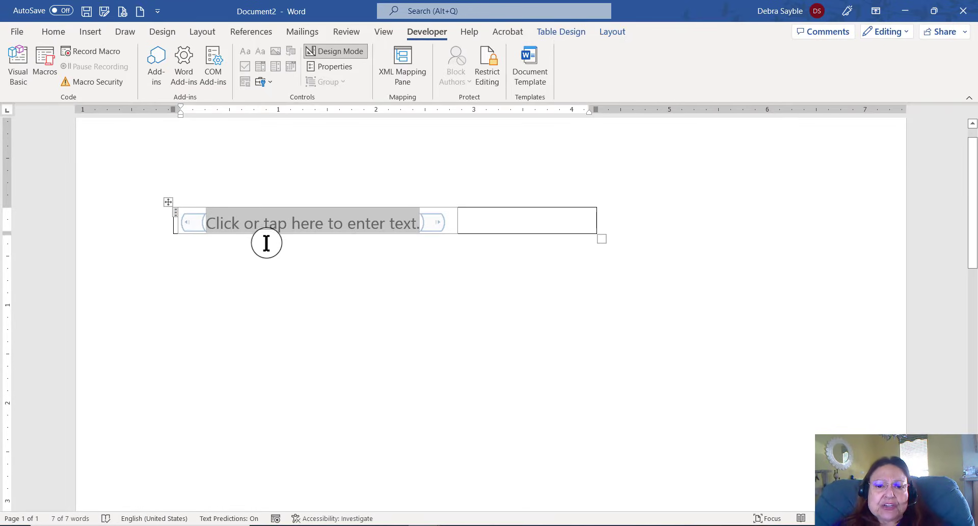
mouse_move(263, 255)
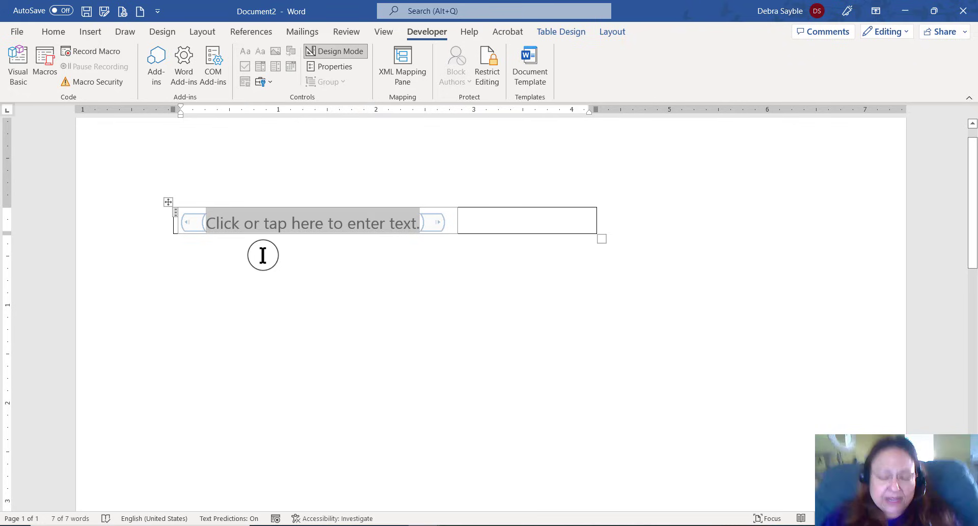
Turn Design Mode off, leaving the control's default placeholder prompt.
type("First Name")
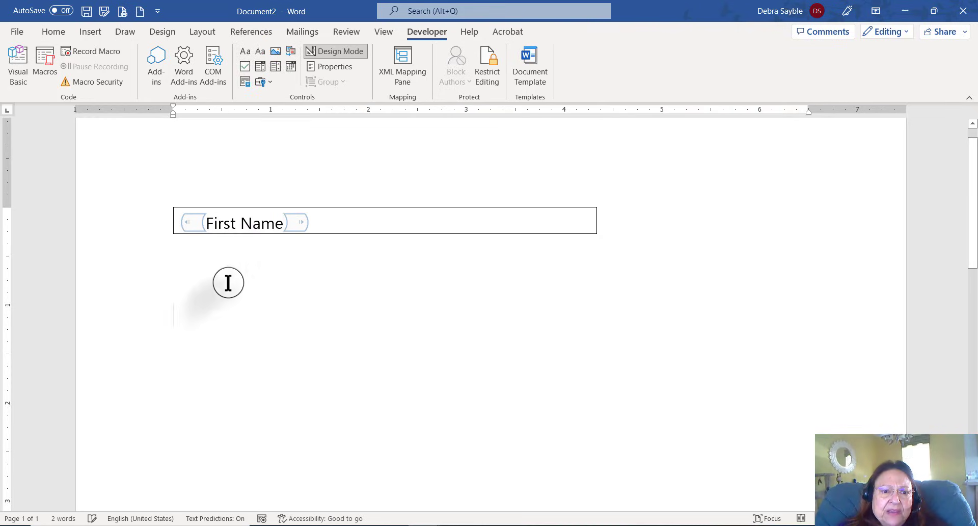
left_click(218, 223)
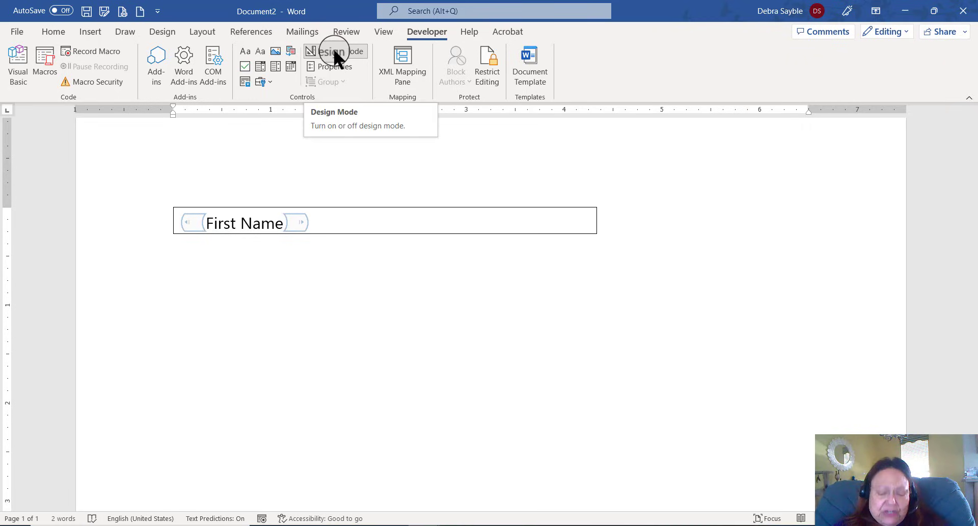
left_click(334, 51)
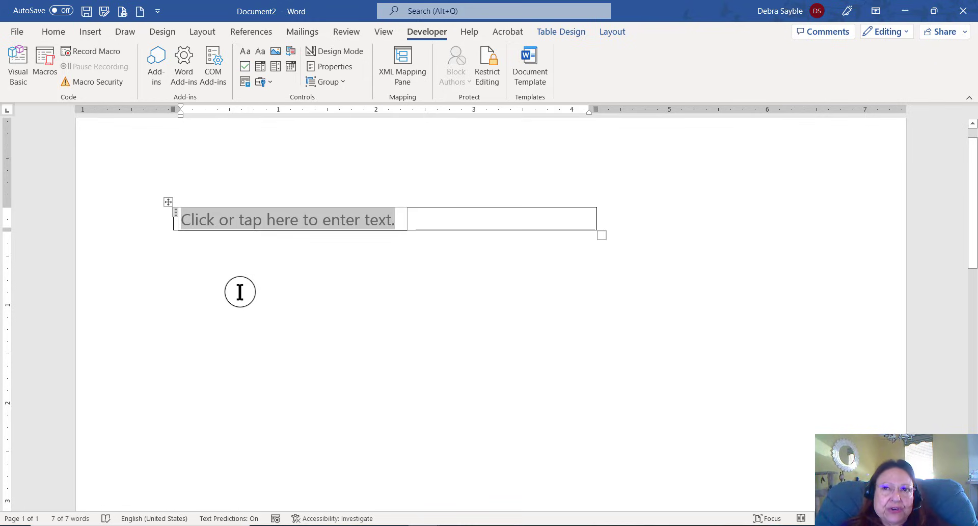
mouse_move(317, 283)
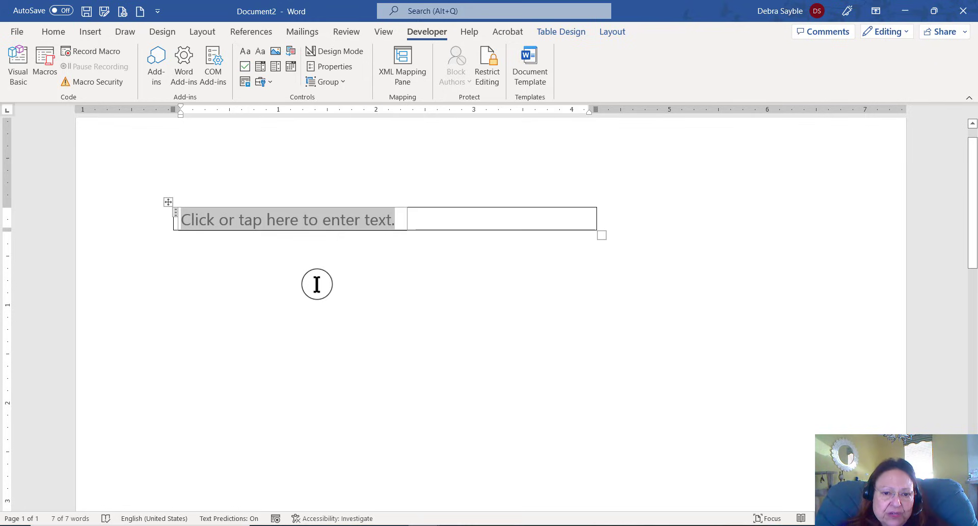
mouse_move(281, 273)
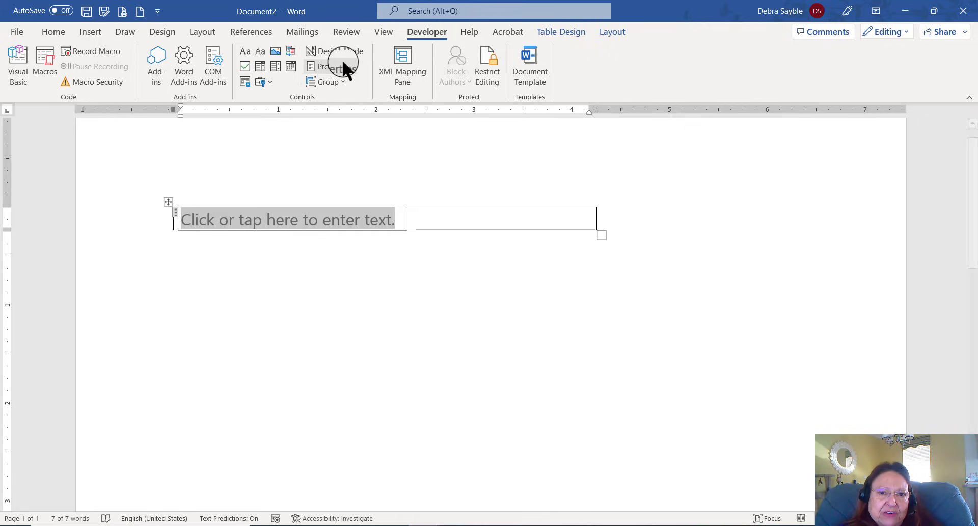
Turn Design Mode back on and deselect inside the placeholder text.
left_click(334, 51)
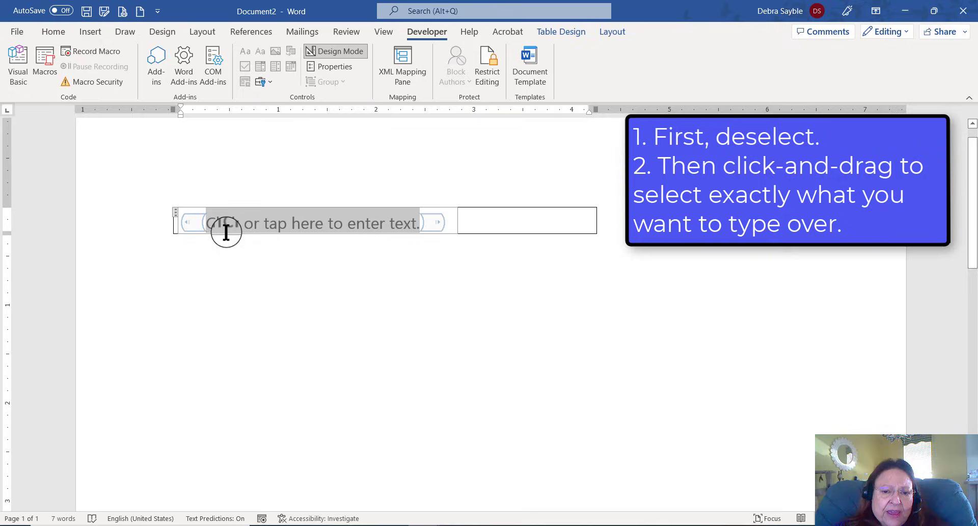
left_click(226, 230)
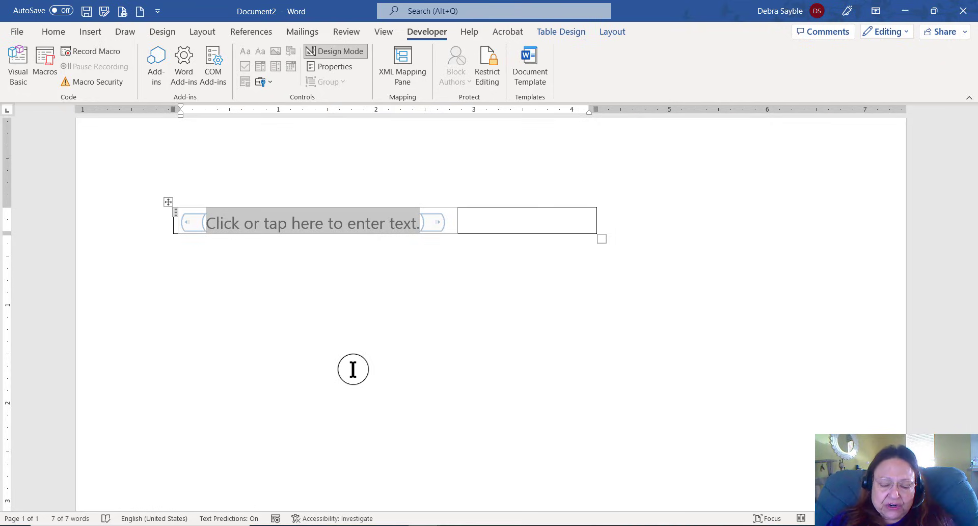
Replace the placeholder with 'Type first name and last name here.'.
type("First")
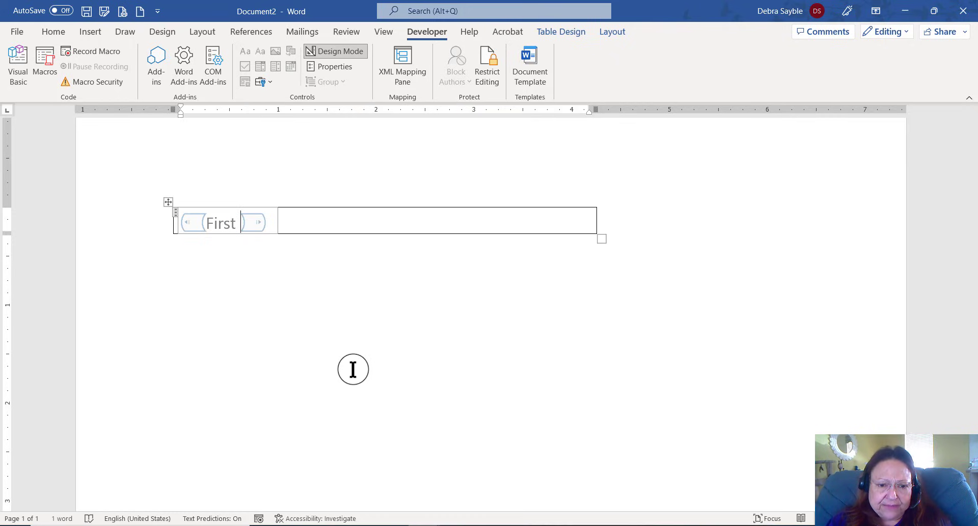
type("Name")
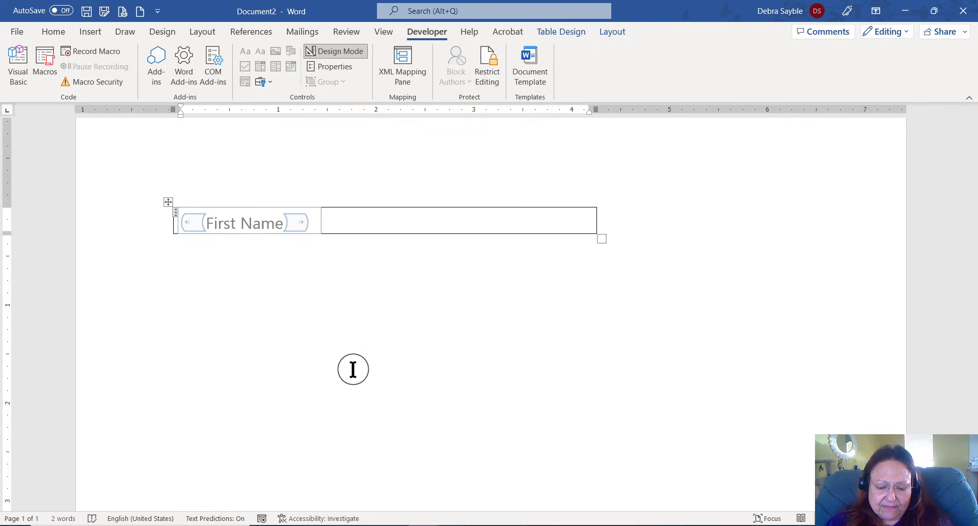
type("and Last name here.")
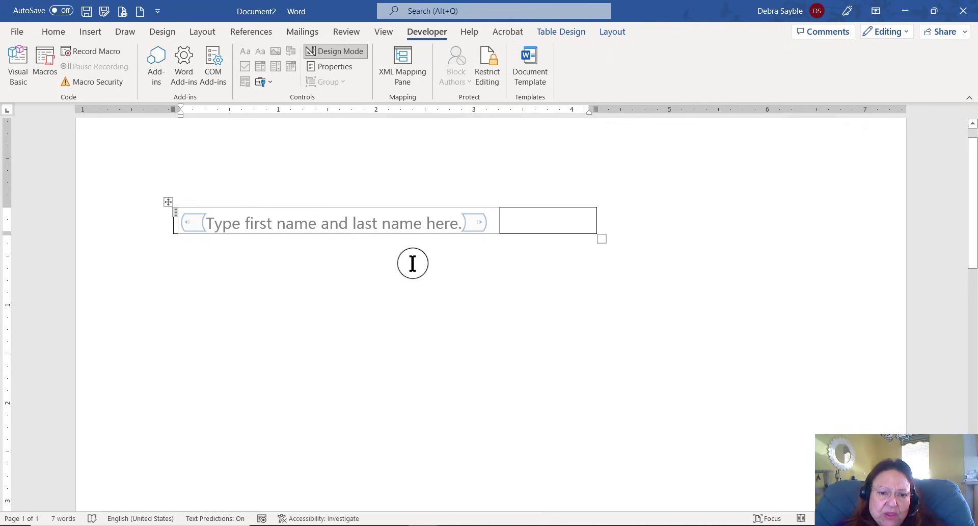
mouse_move(169, 276)
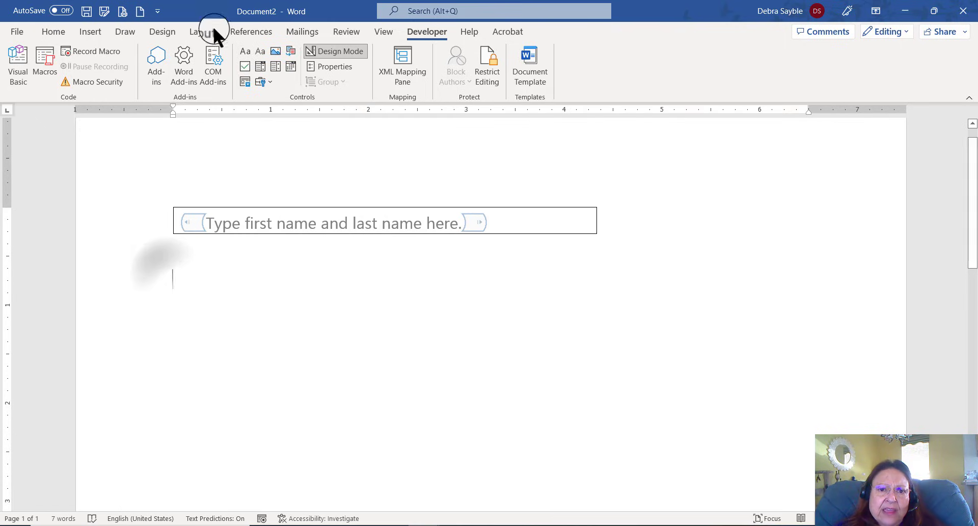
Turn Design Mode off to view the finished gray prompt.
left_click(339, 51)
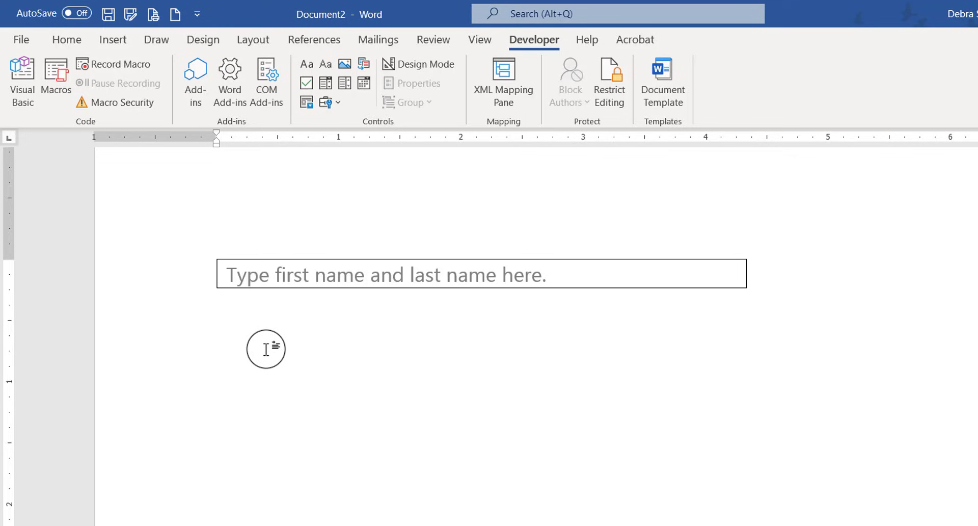
mouse_move(406, 398)
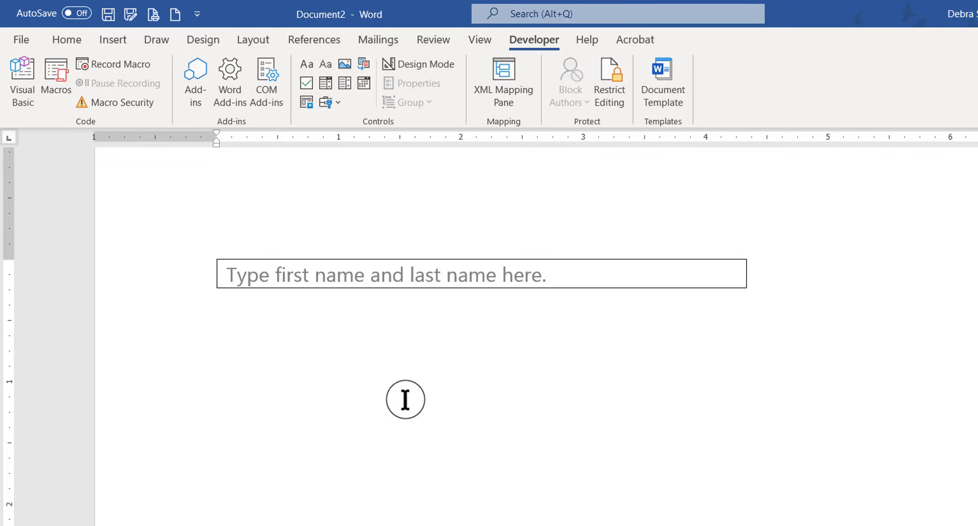